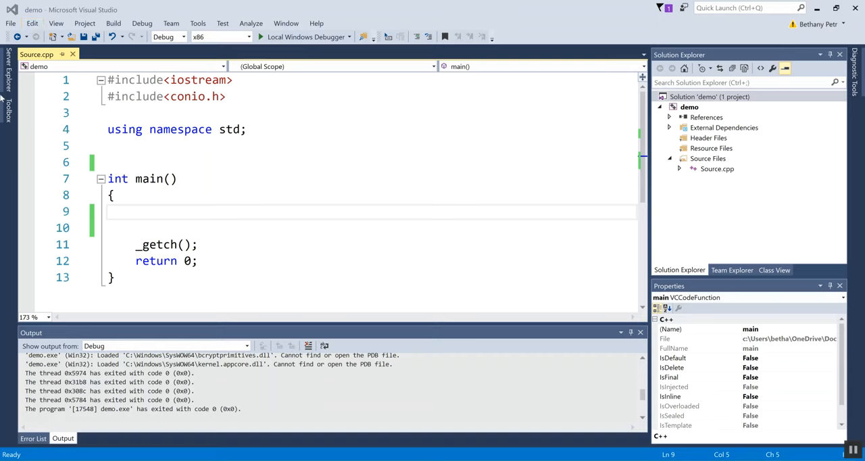
pyautogui.moveTo(170, 215)
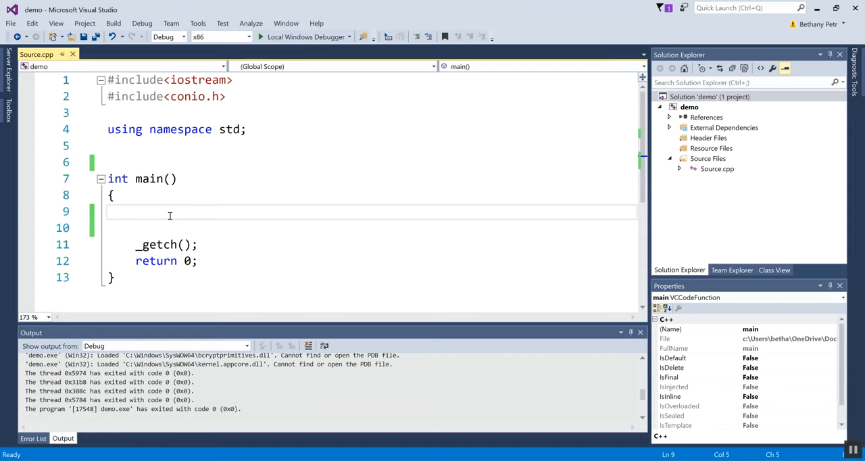
# - Write cout<<rand() in main and start the build to run it
pyautogui.write('rand()')
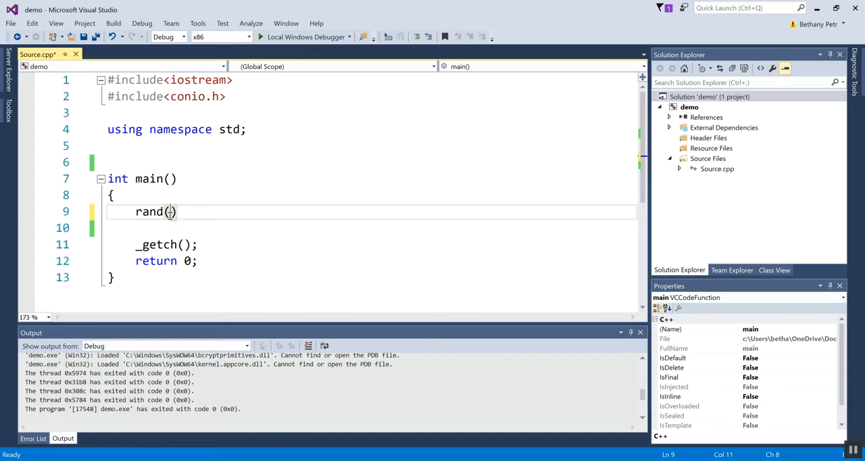
pyautogui.press('Backspace')
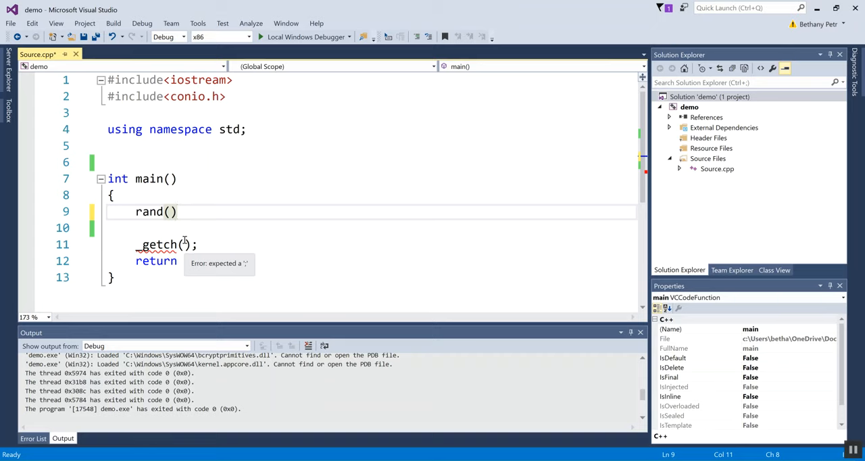
pyautogui.click(178, 211)
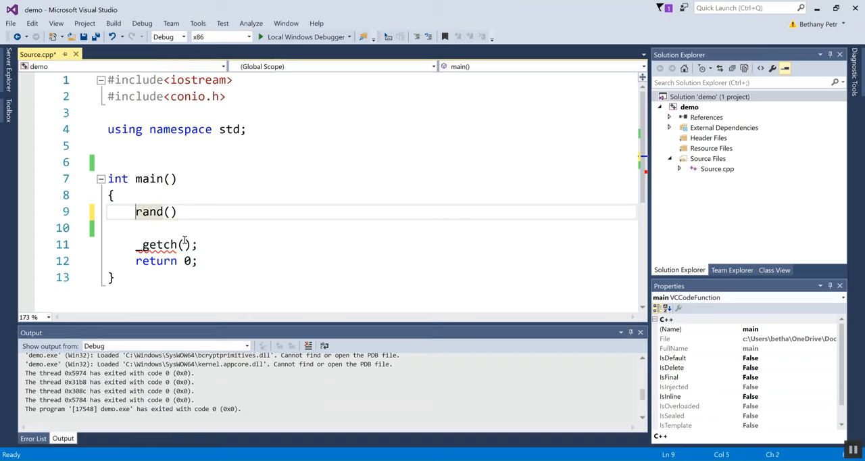
pyautogui.write('cout<<')
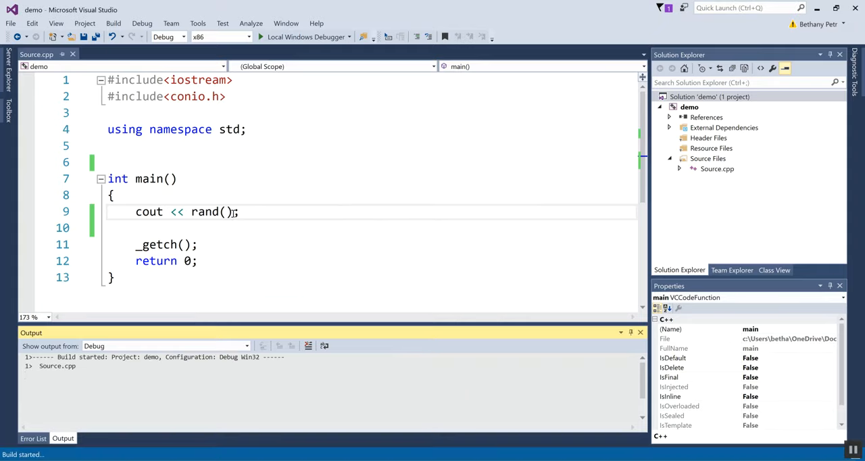
pyautogui.click(259, 36)
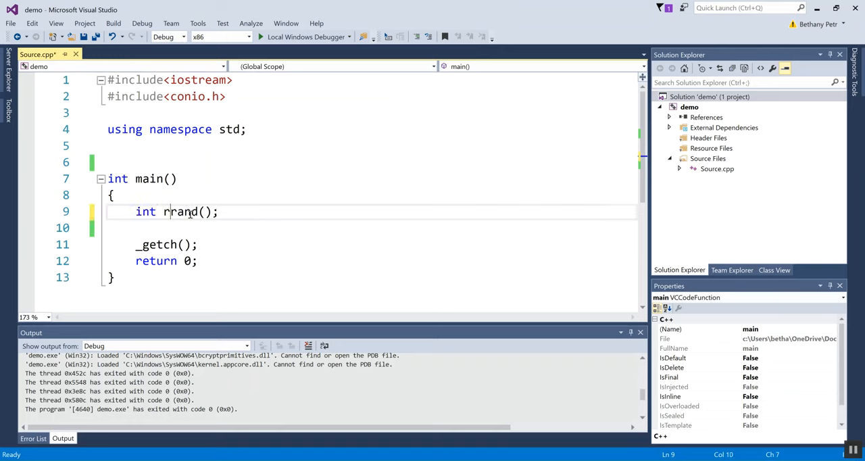
# - Change the line to int r=rand(); and rebuild via Local Windows Debugger
pyautogui.write('=')
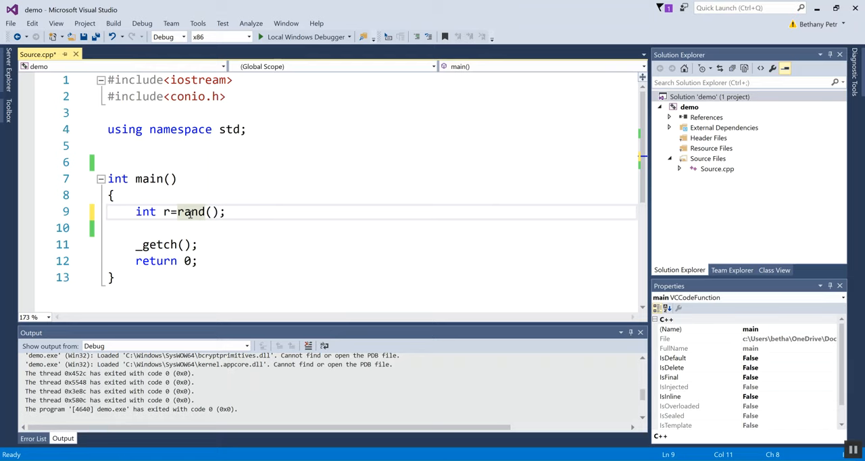
pyautogui.click(259, 36)
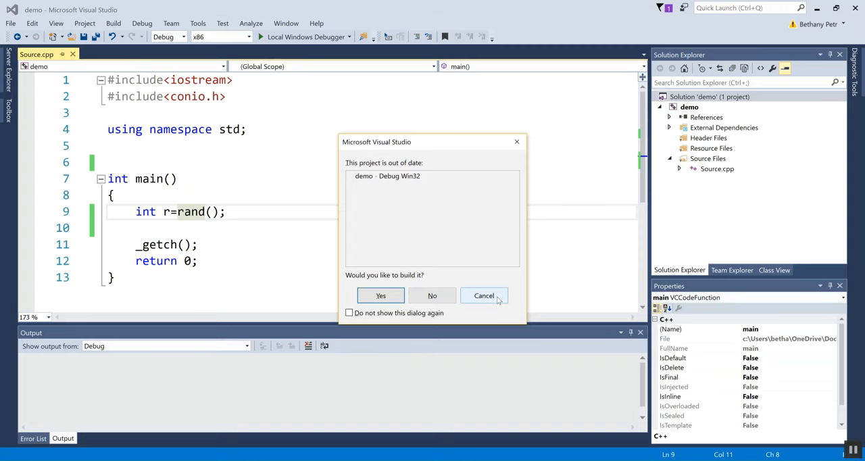
pyautogui.click(381, 294)
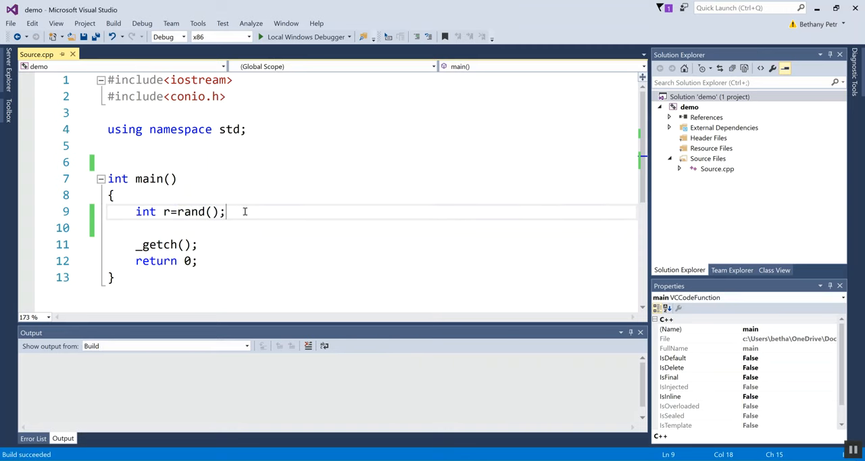
pyautogui.click(112, 194)
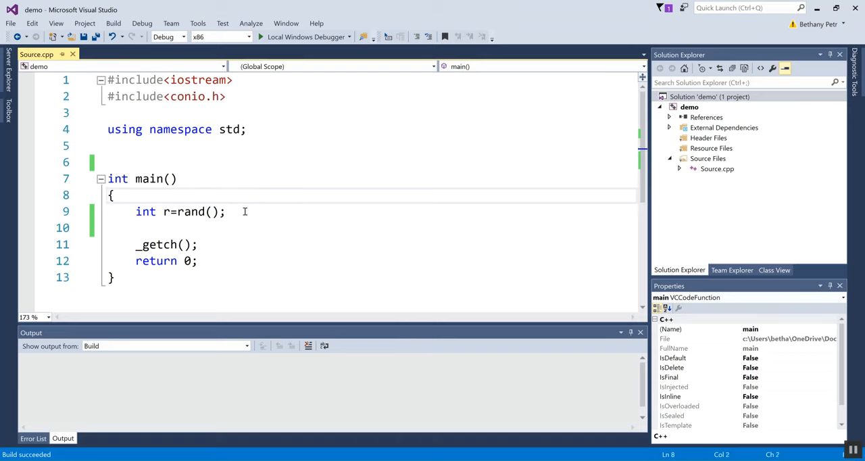
# - Comment the range //0-32,767 and restrict r to rand()%5
pyautogui.write('//0')
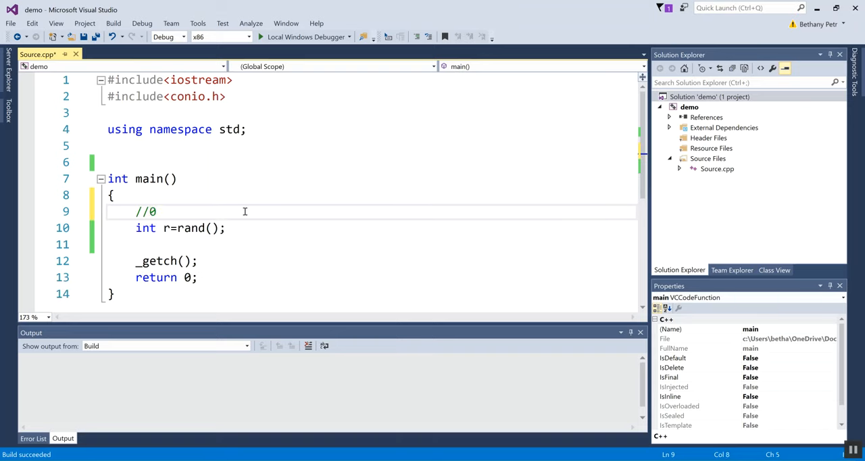
pyautogui.write('-32,767')
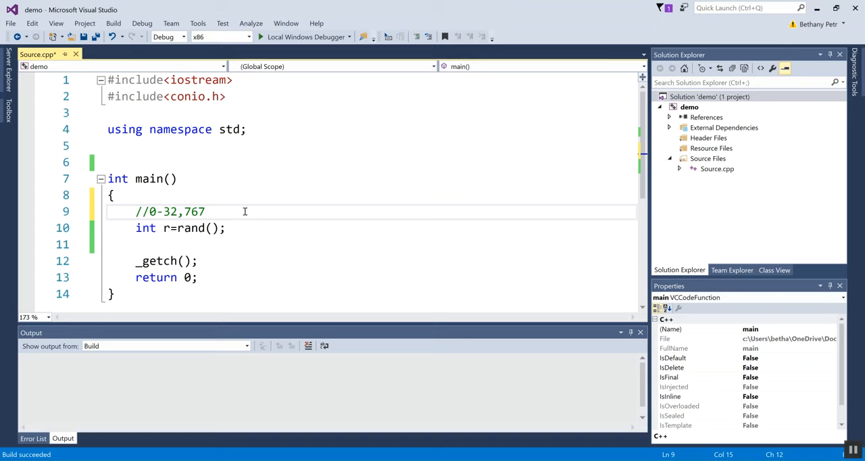
pyautogui.click(205, 211)
pyautogui.write('%')
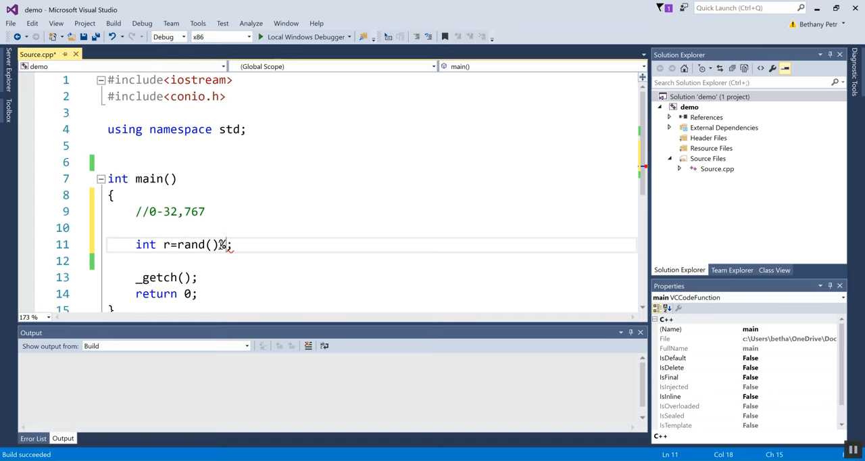
pyautogui.write('5')
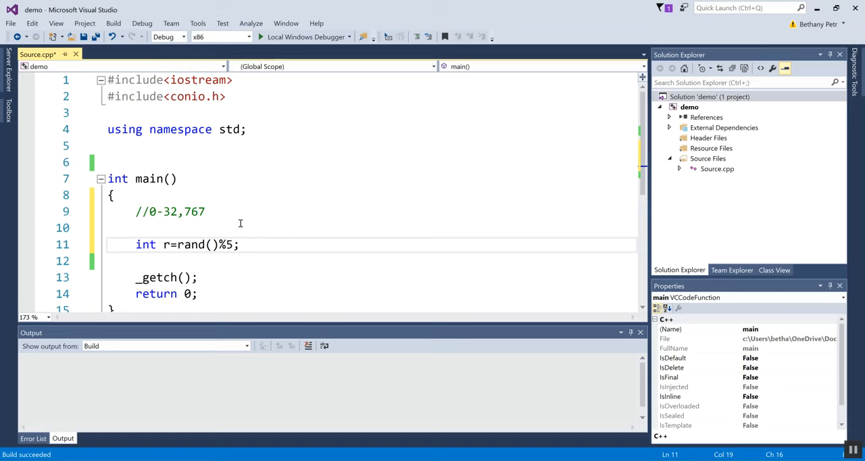
# - Comment the new range //0, 1, 2, 3, 4 and begin a for loop above r
pyautogui.click(138, 227)
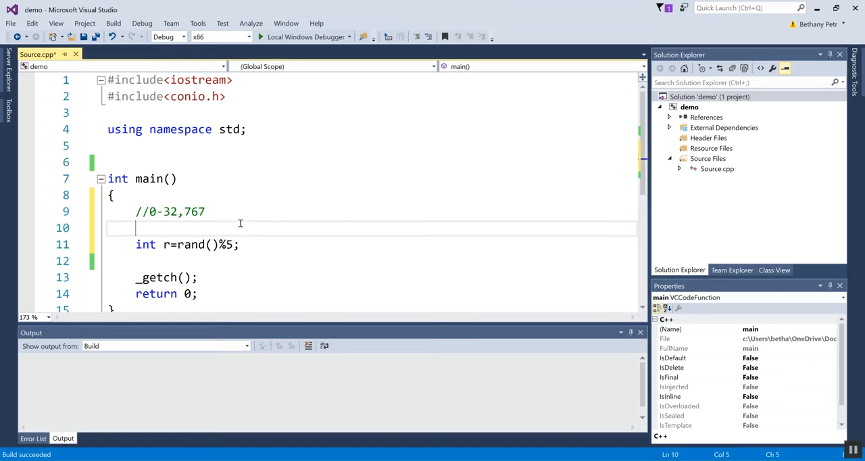
pyautogui.write('//0,')
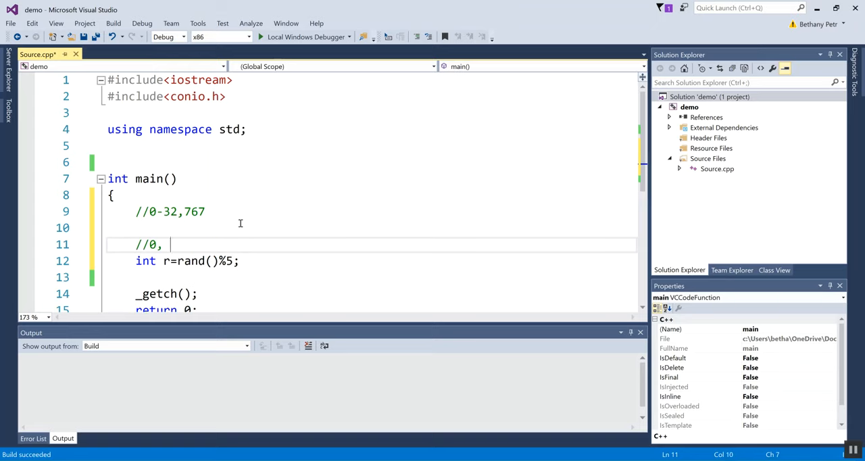
pyautogui.write('1, 2, 3,')
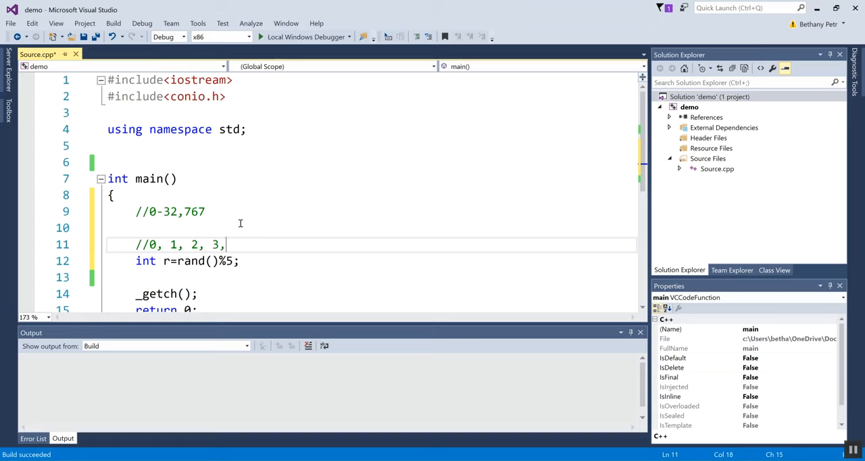
pyautogui.write('4')
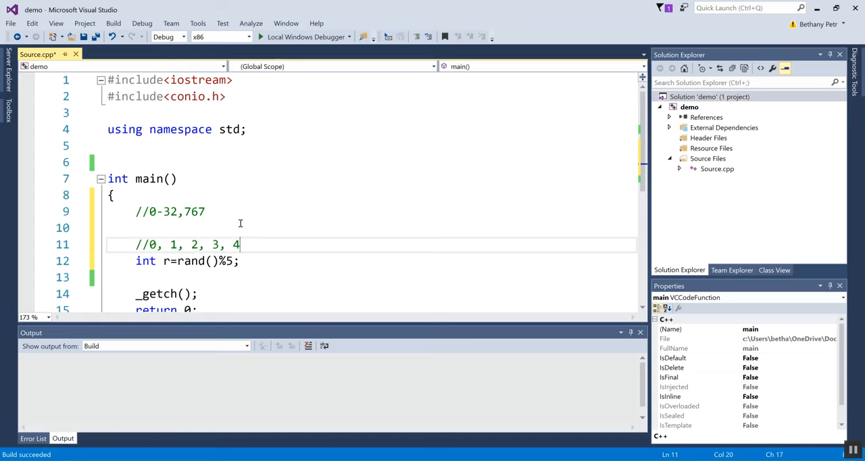
pyautogui.write('for(int i=')
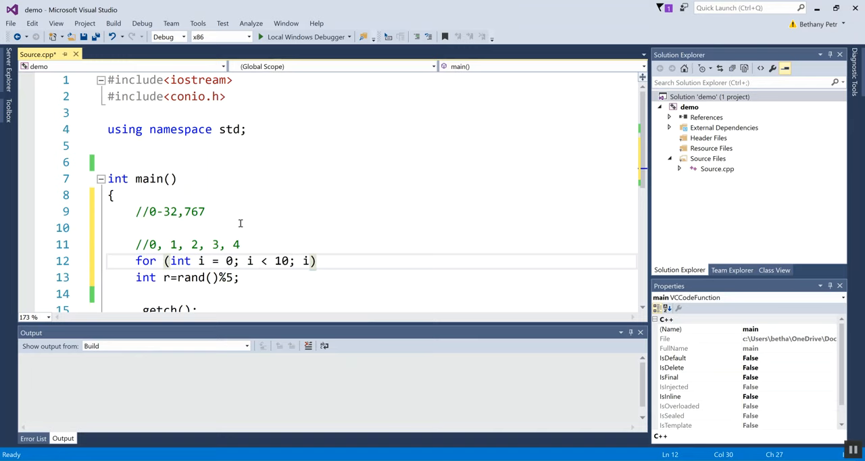
# - Finish the ten-iteration for loop and run the program, confirming the rebuild
pyautogui.write('++')
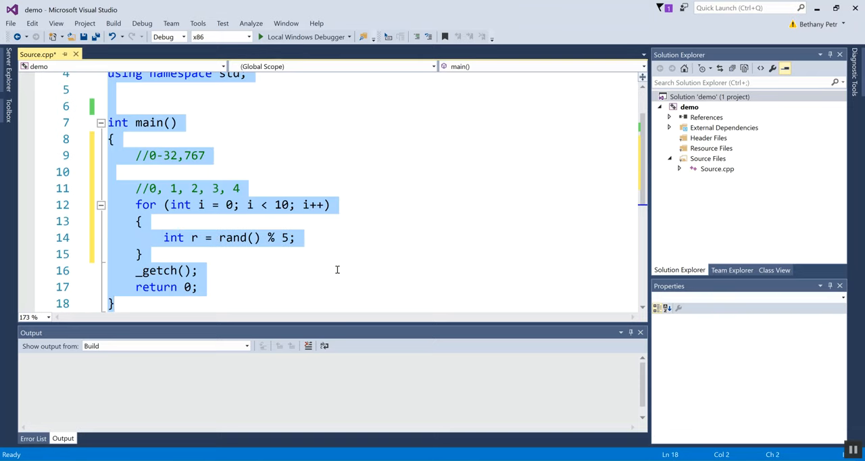
pyautogui.click(367, 141)
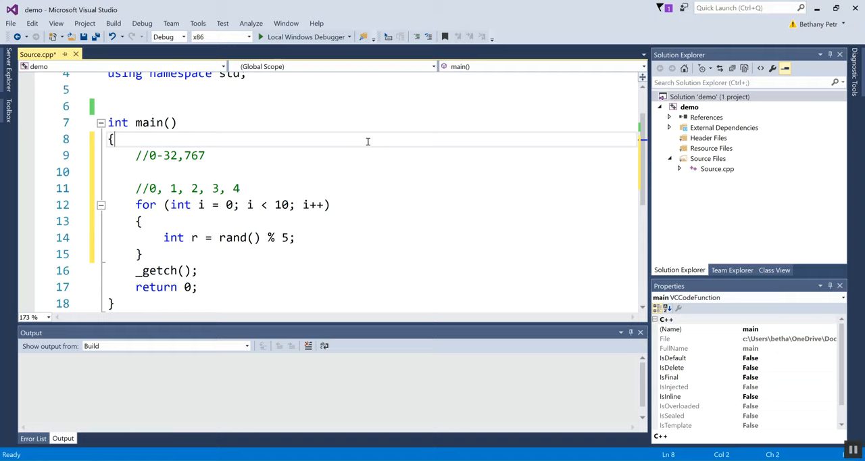
pyautogui.click(274, 36)
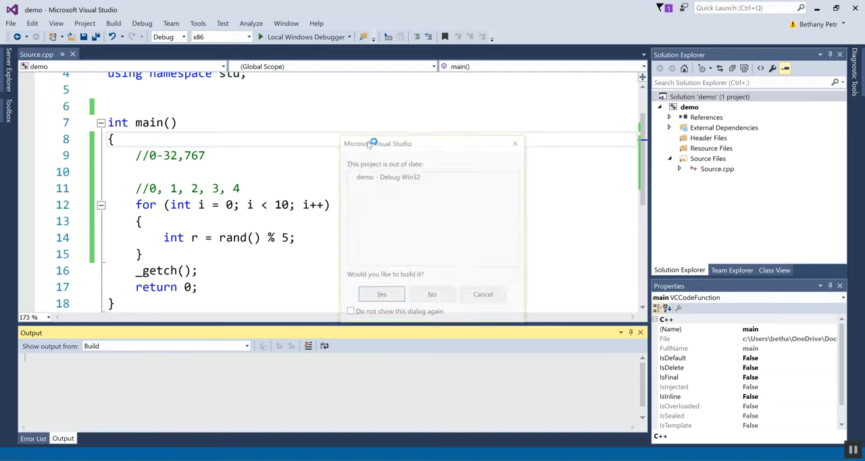
pyautogui.click(381, 295)
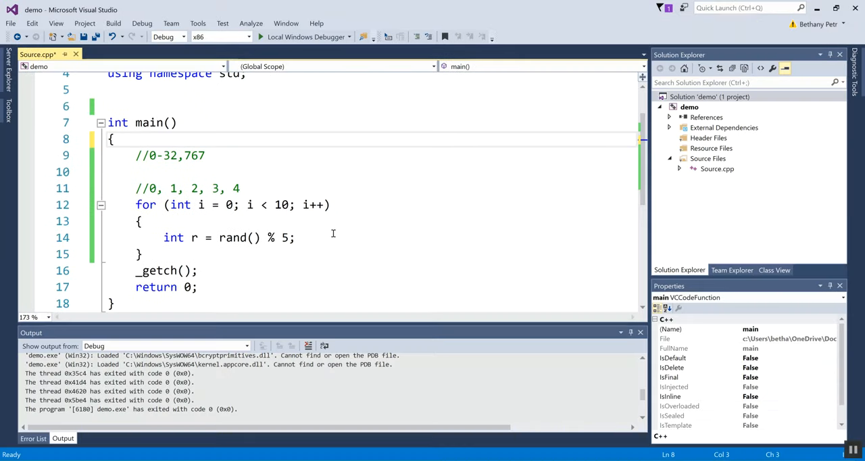
# - Print each r with cout<<r<<endl inside the loop and rebuild and run
pyautogui.write('cout<<r')
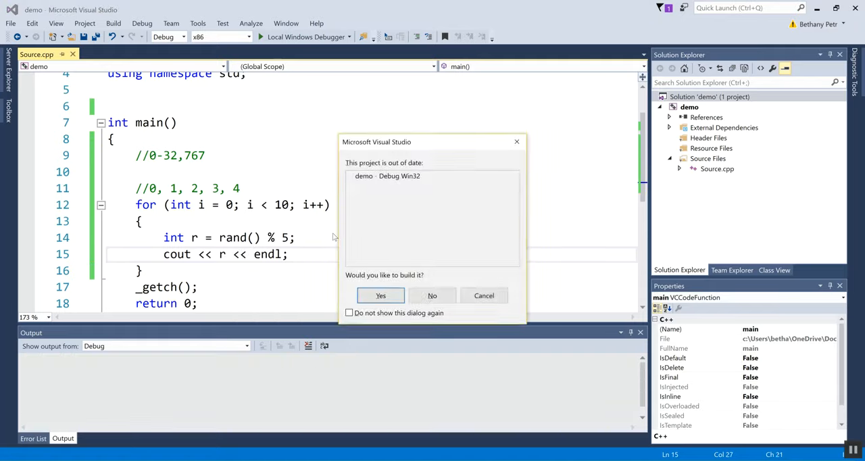
pyautogui.click(381, 295)
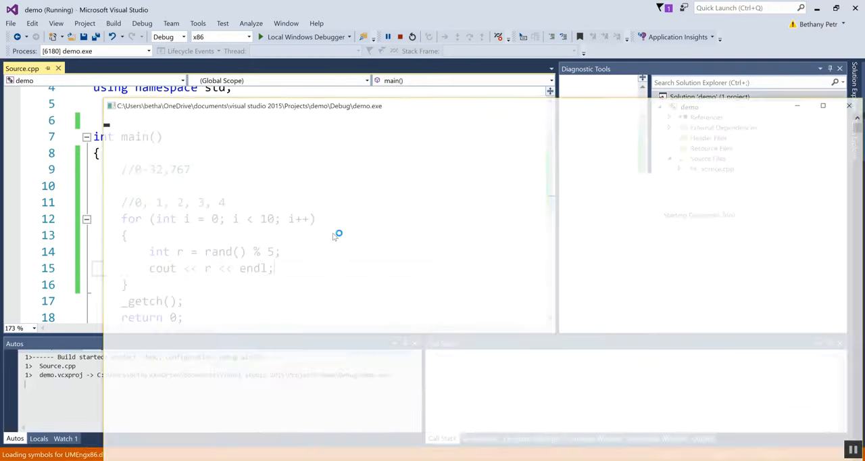
pyautogui.click(260, 36)
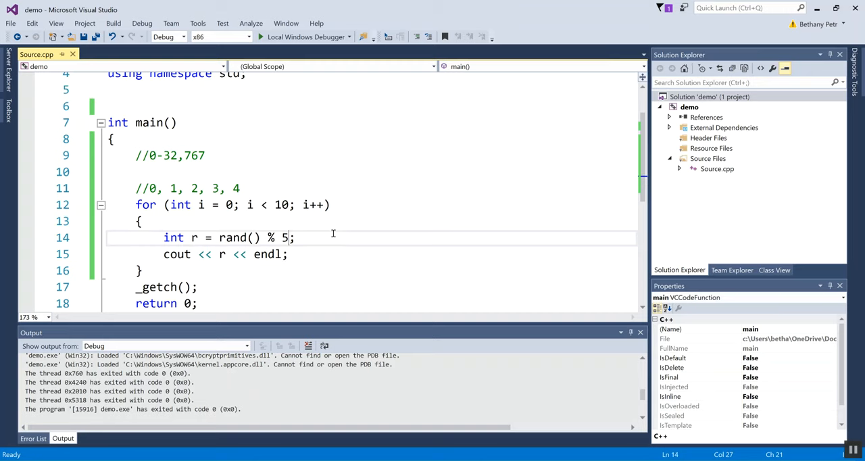
# - Shift the draw to rand() % 5+1 and update the comment to 1, 2, 3, 4, 5
pyautogui.write('+1')
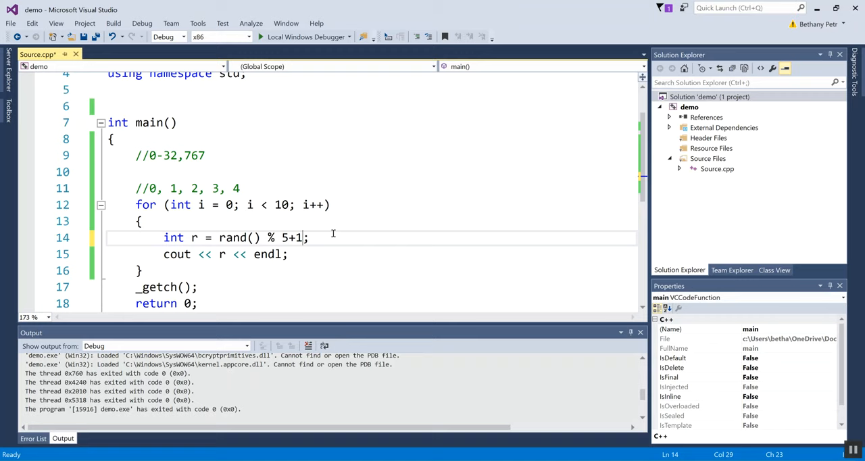
pyautogui.click(192, 190)
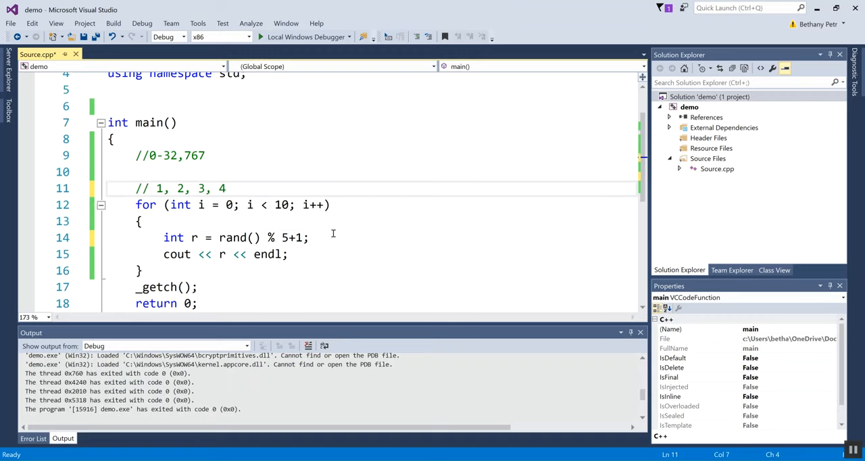
pyautogui.click(226, 189)
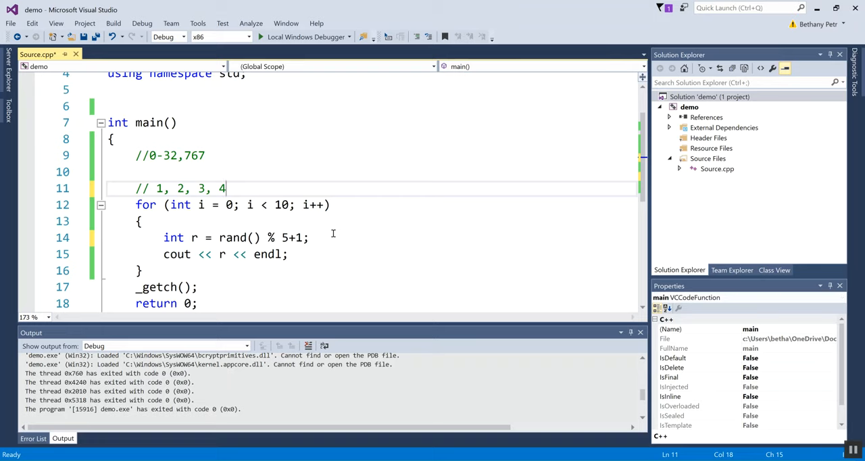
pyautogui.write(', 5')
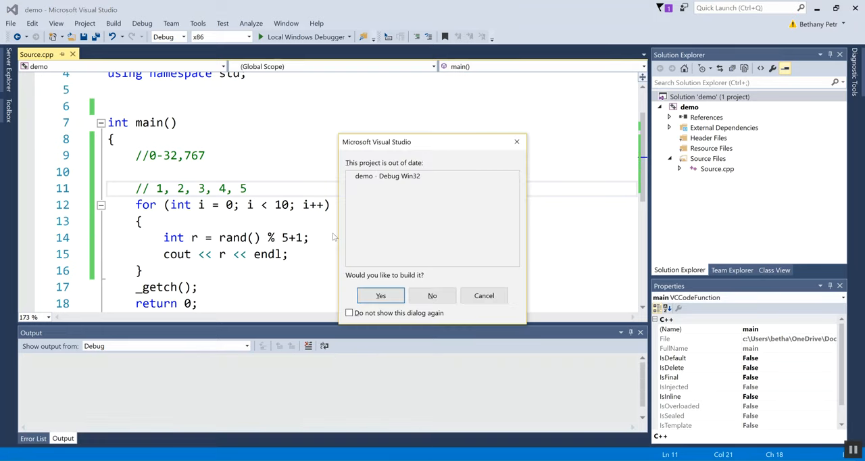
# - Rebuild and run the program, then return to the loop code
pyautogui.click(381, 295)
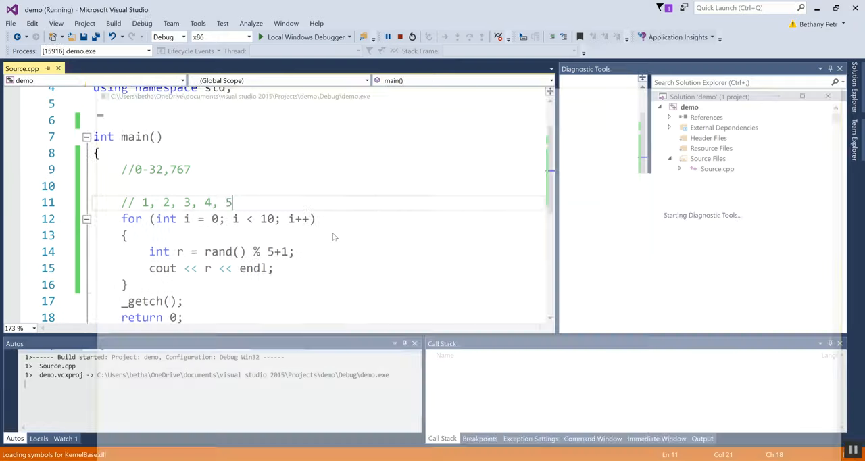
pyautogui.click(260, 36)
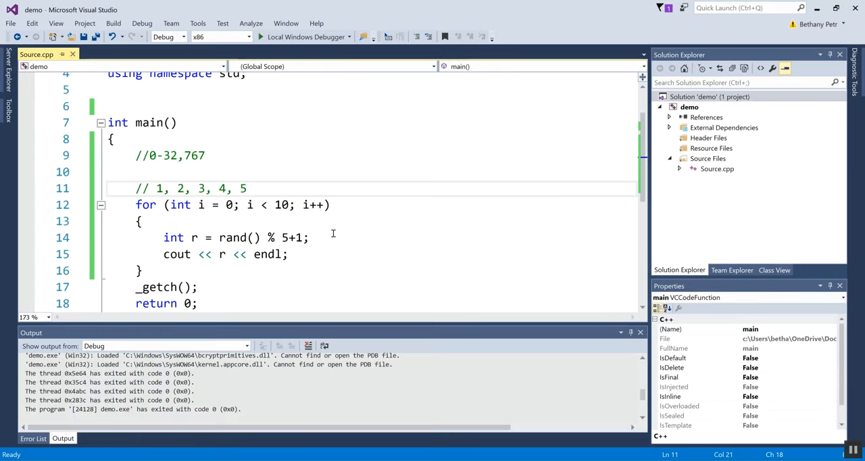
pyautogui.click(246, 189)
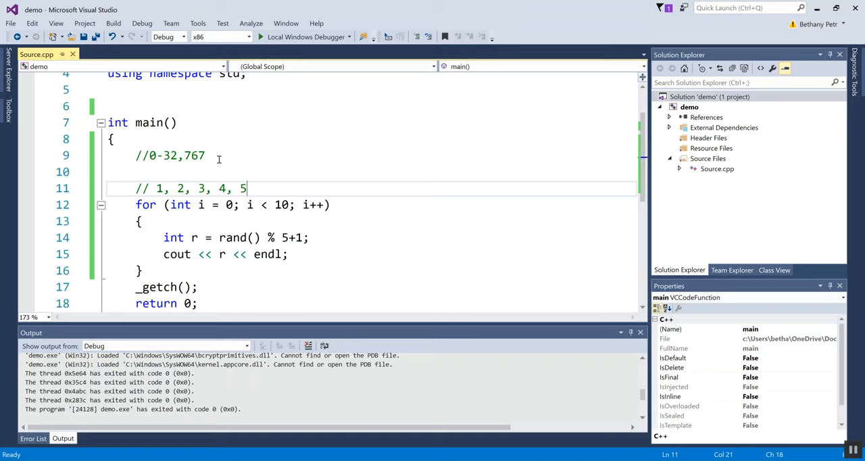
pyautogui.moveTo(281, 229)
pyautogui.write('//')
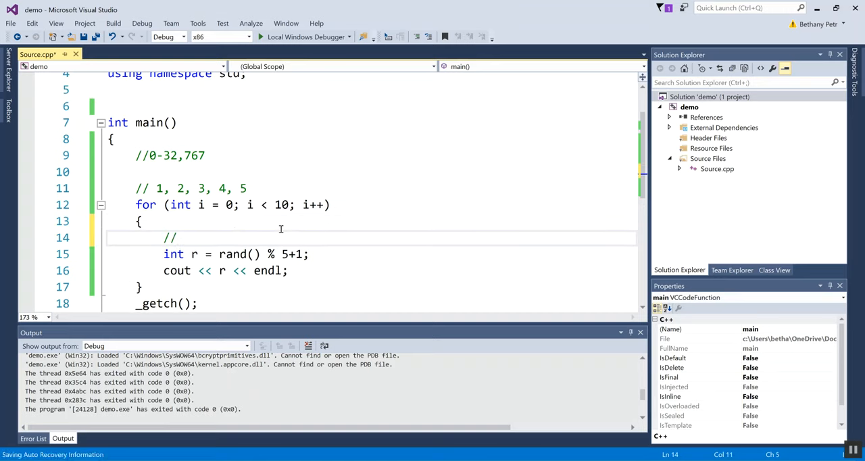
# - Write the comment //rand()%(h-low+1)+low; giving the general range formula
pyautogui.write('rand()%')
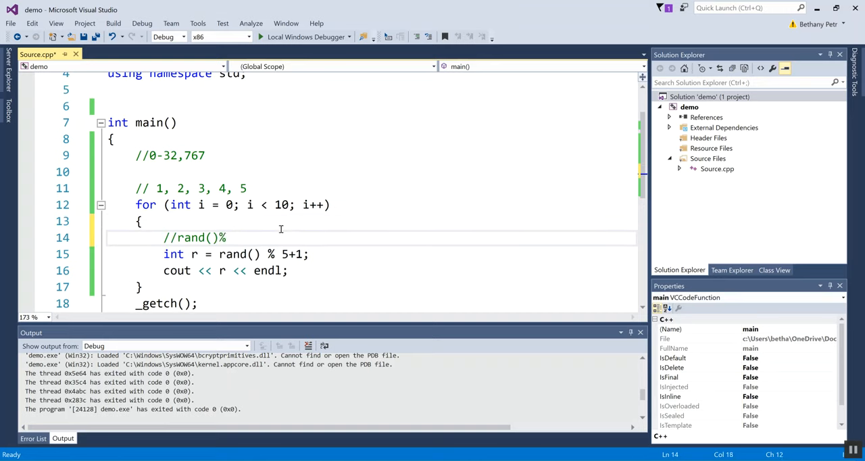
pyautogui.write('()')
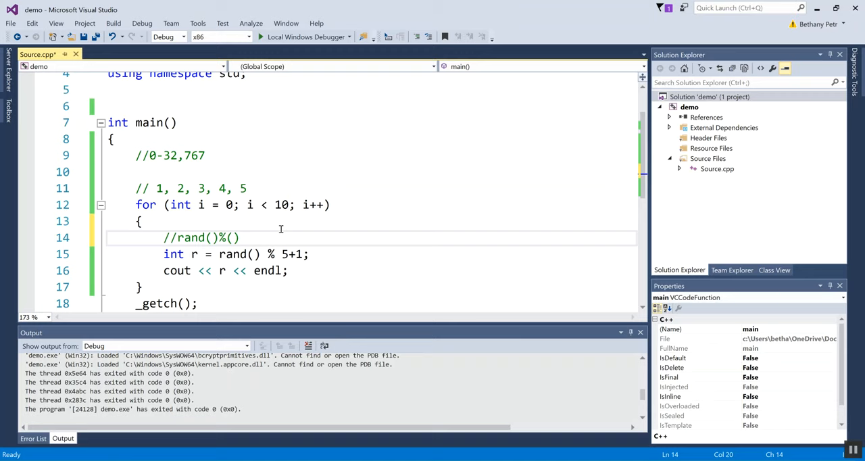
pyautogui.write('h')
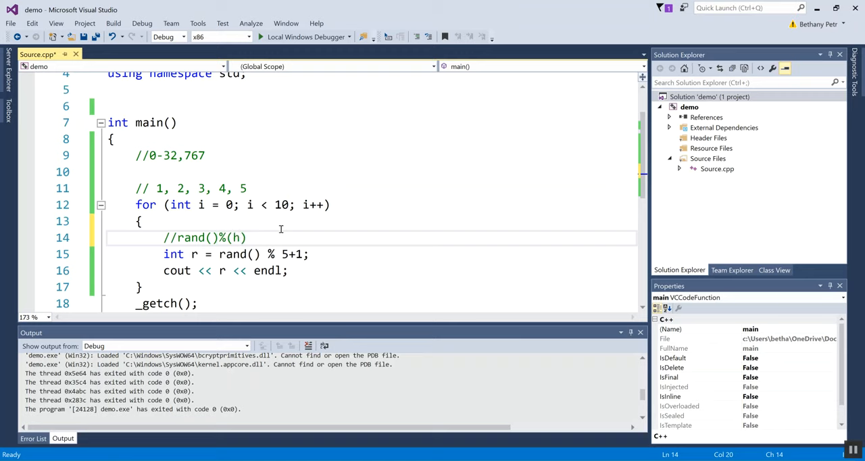
pyautogui.write('-1')
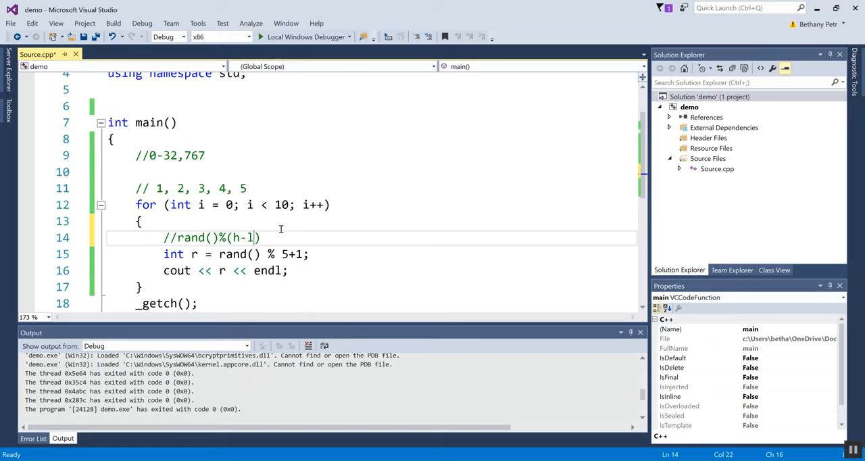
pyautogui.write('+1')
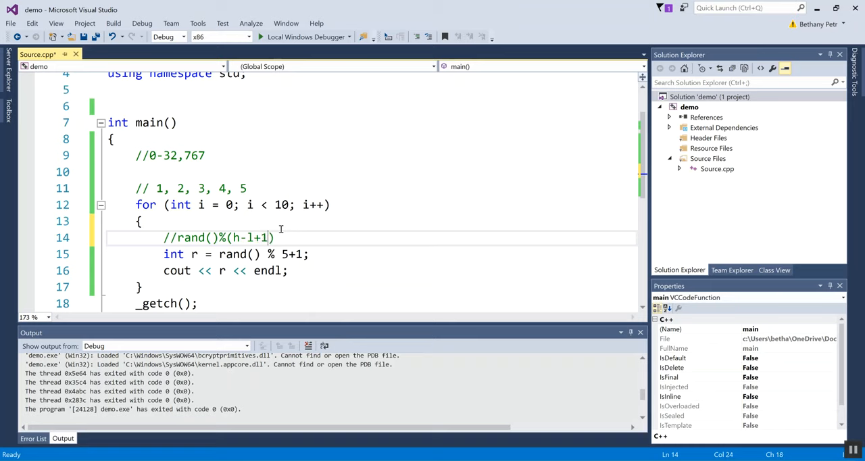
pyautogui.write('+')
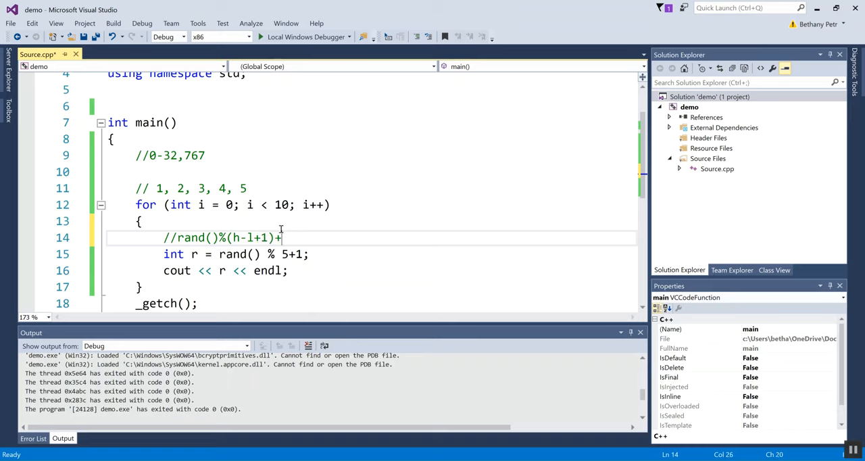
pyautogui.write('l')
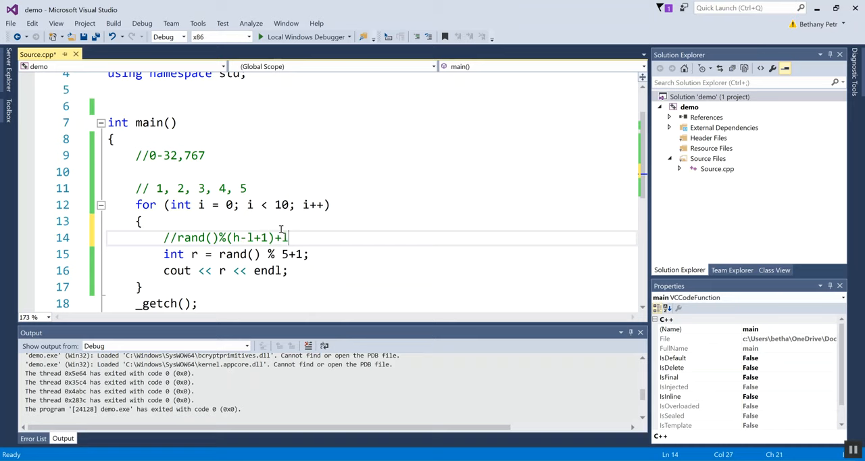
pyautogui.write(';')
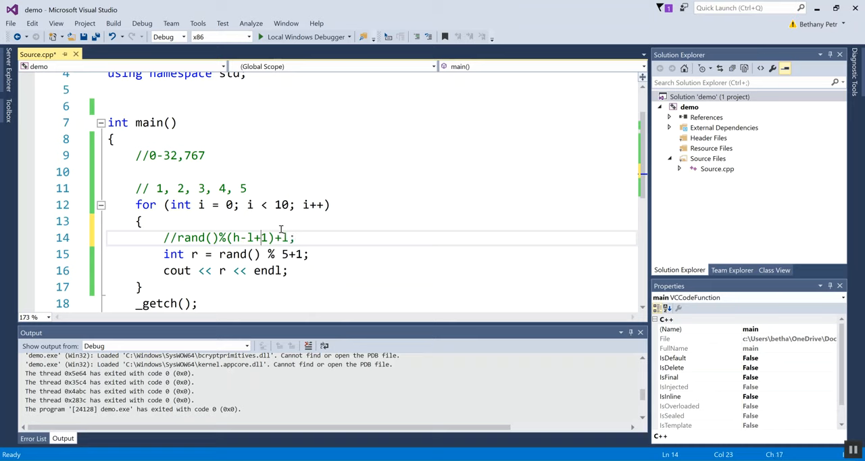
pyautogui.write('o')
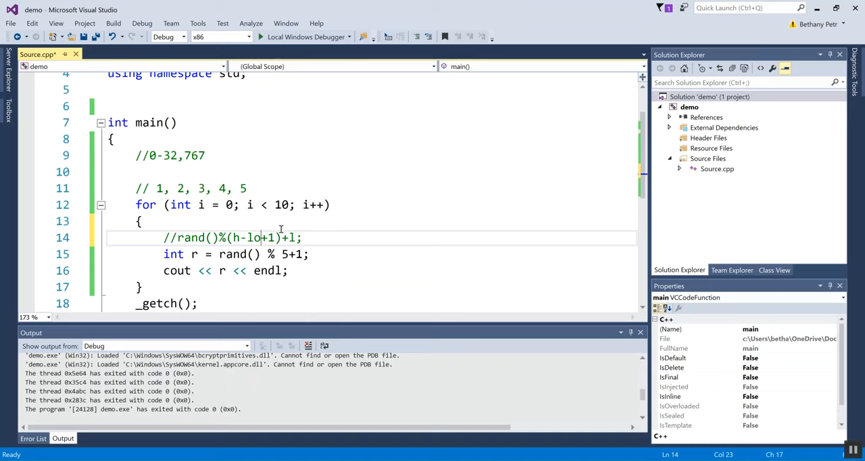
pyautogui.write('w')
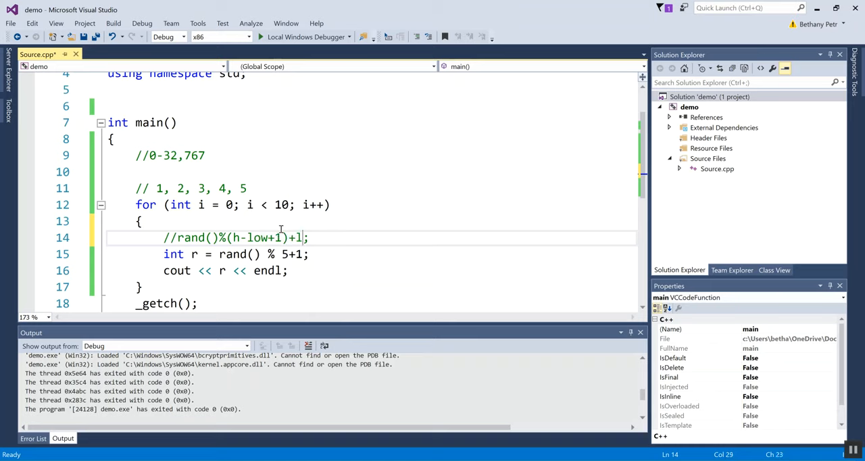
pyautogui.write('ow')
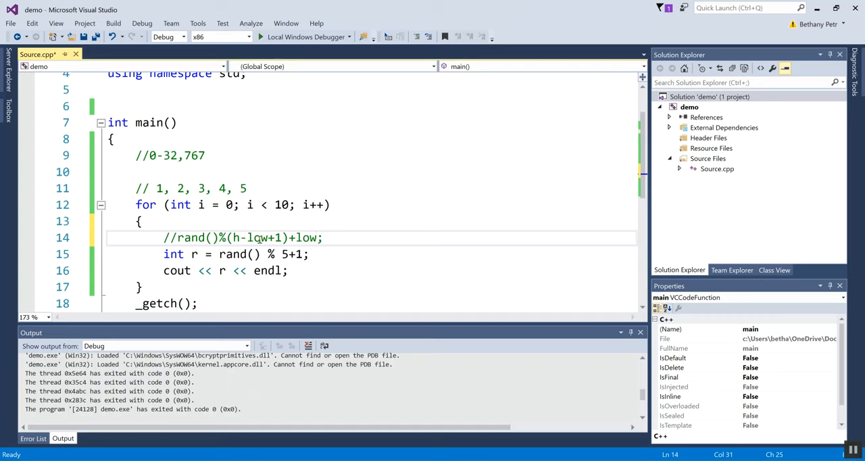
pyautogui.moveTo(311, 228)
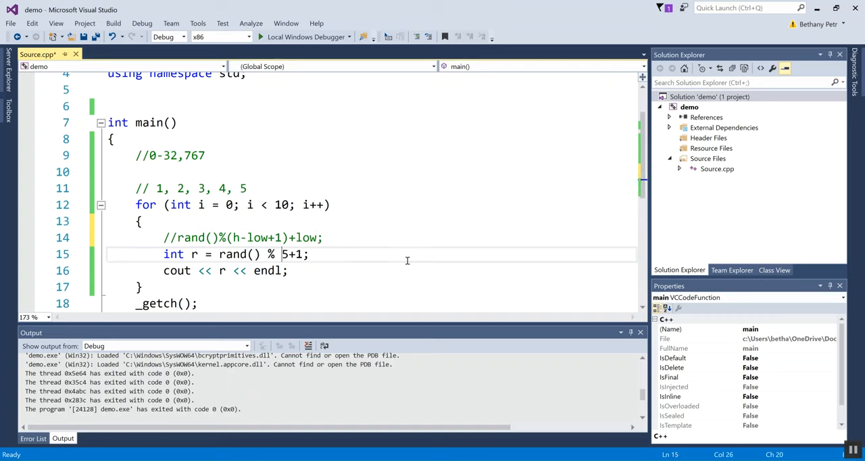
# - Change r to rand() % (6-3+1)+3 and rebuild and run the program
pyautogui.press('Backspace')
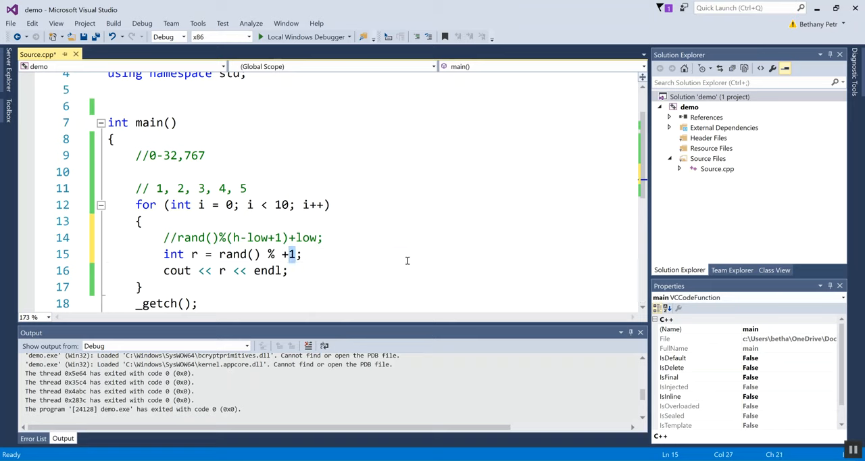
pyautogui.write('3')
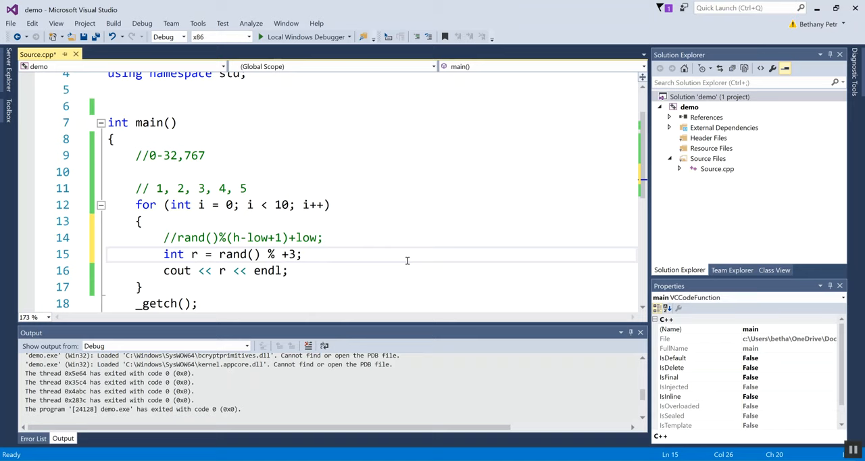
pyautogui.write('(6-3+1')
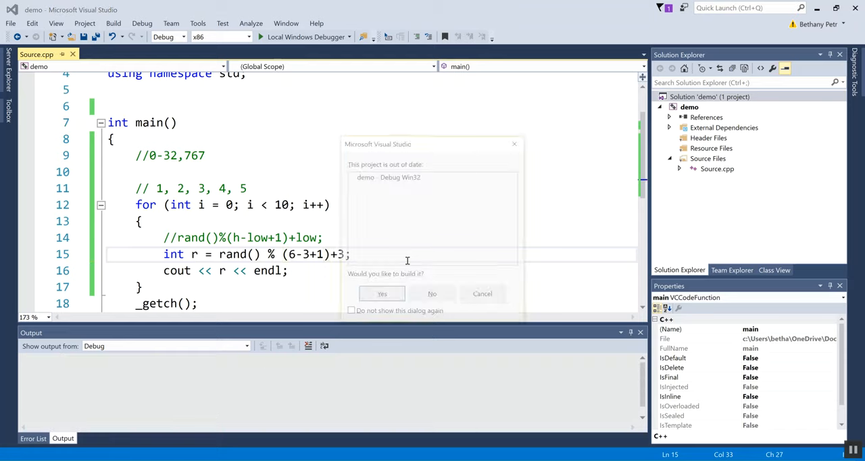
pyautogui.click(382, 293)
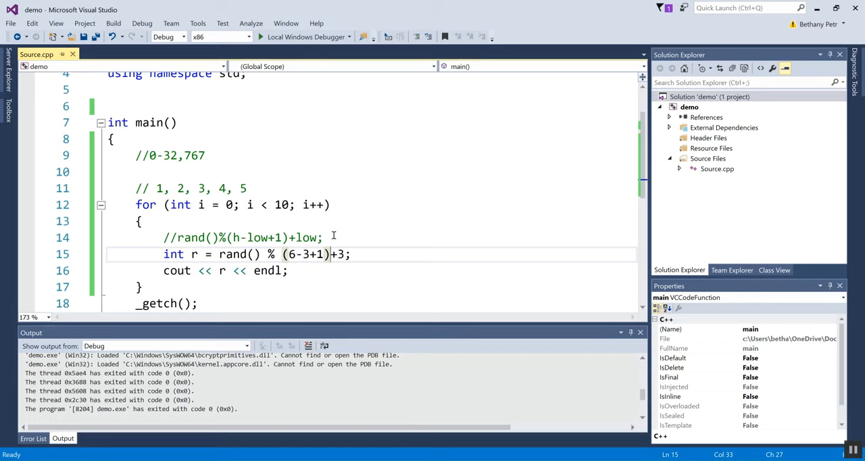
pyautogui.moveTo(376, 171)
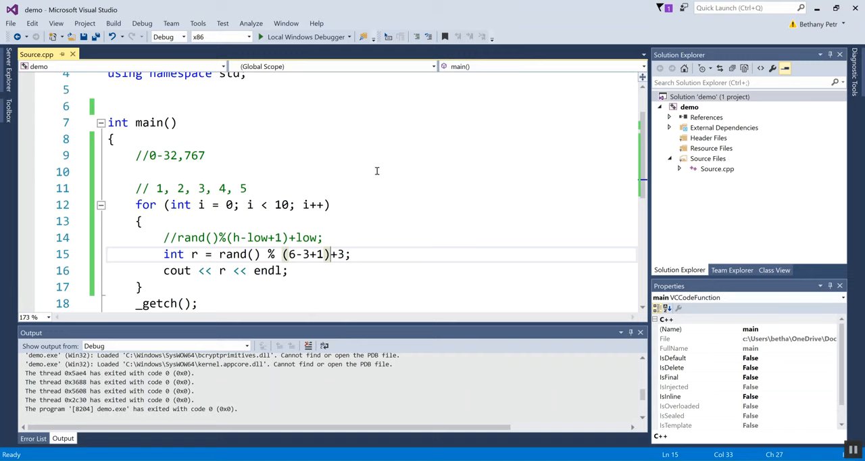
pyautogui.moveTo(299, 246)
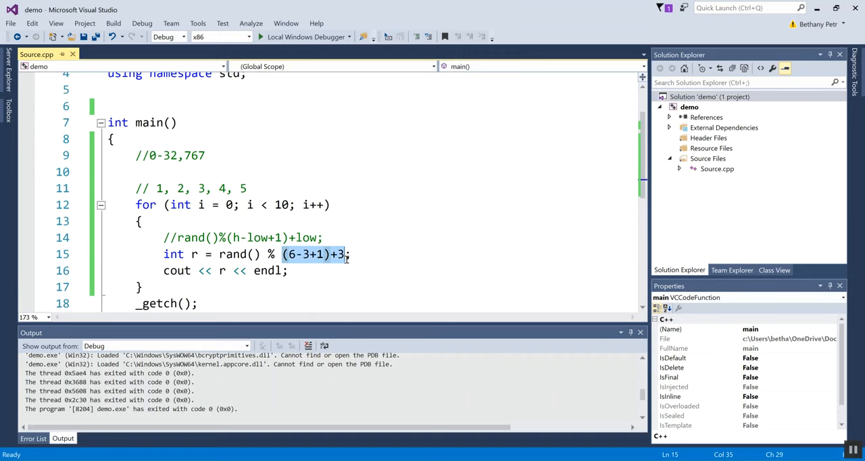
# - Simplify to rand() % 3, comment the range 0,1,2, and make the loop run 5 times
pyautogui.write('3')
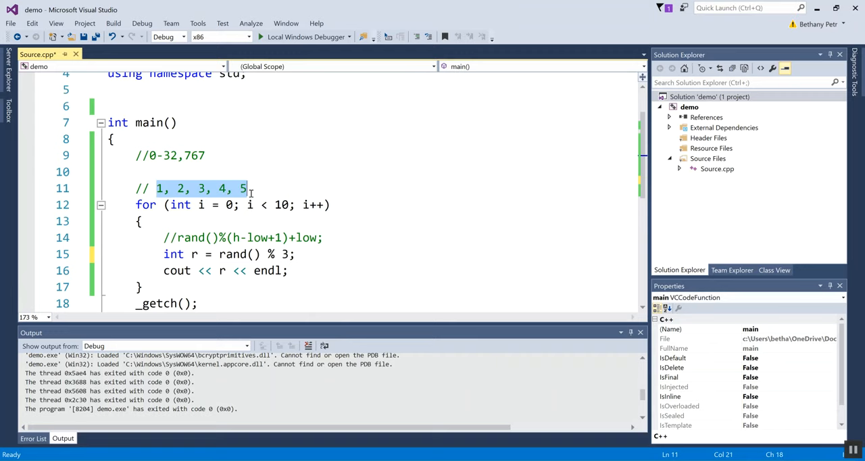
pyautogui.write('0,1,2')
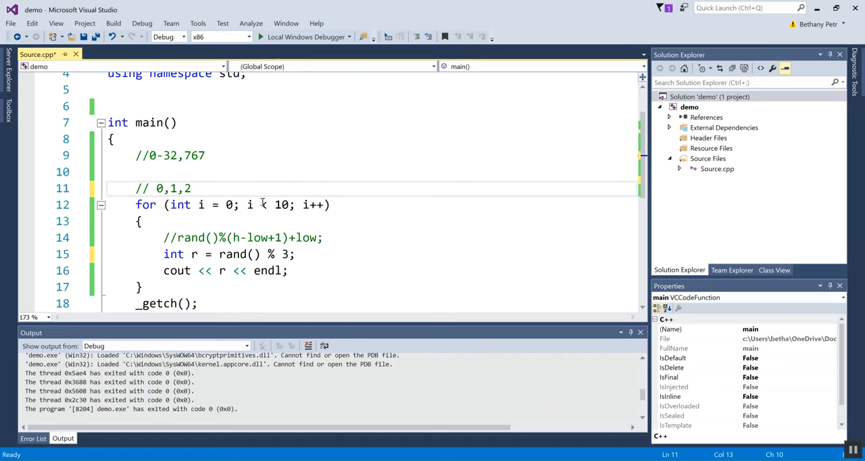
pyautogui.doubleClick(281, 205)
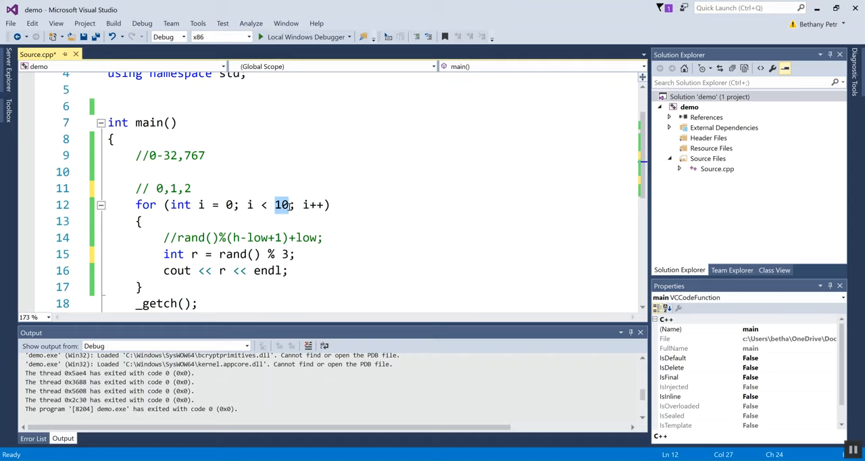
pyautogui.write('5')
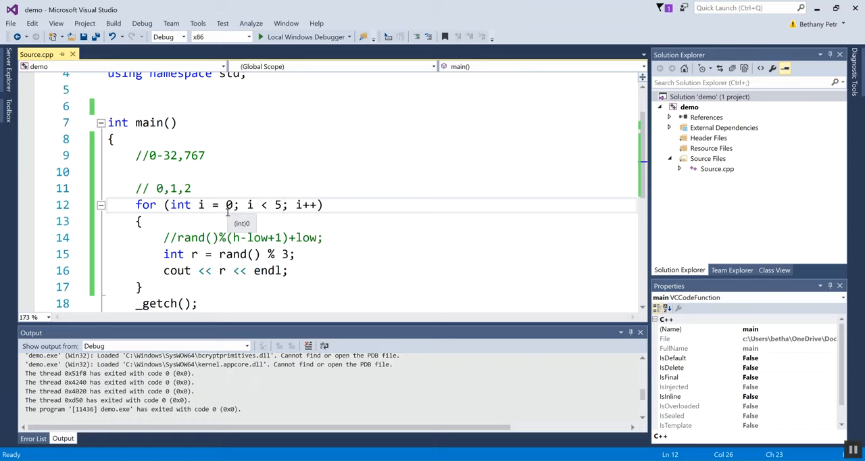
pyautogui.moveTo(265, 286)
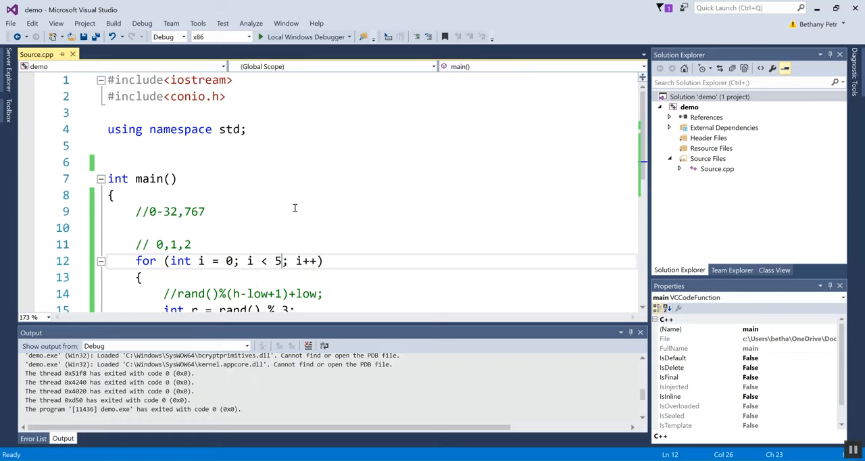
# - Add #include<ctime> after the other includes and move to the start of main
pyautogui.press('Return')
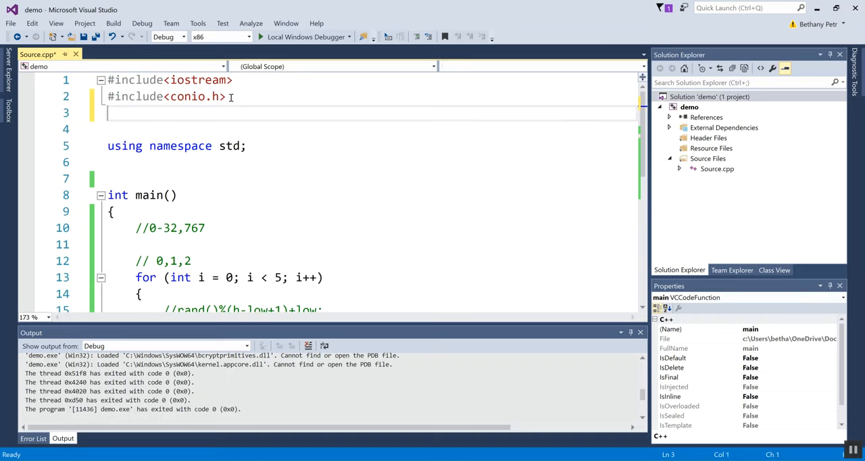
pyautogui.write('#incl')
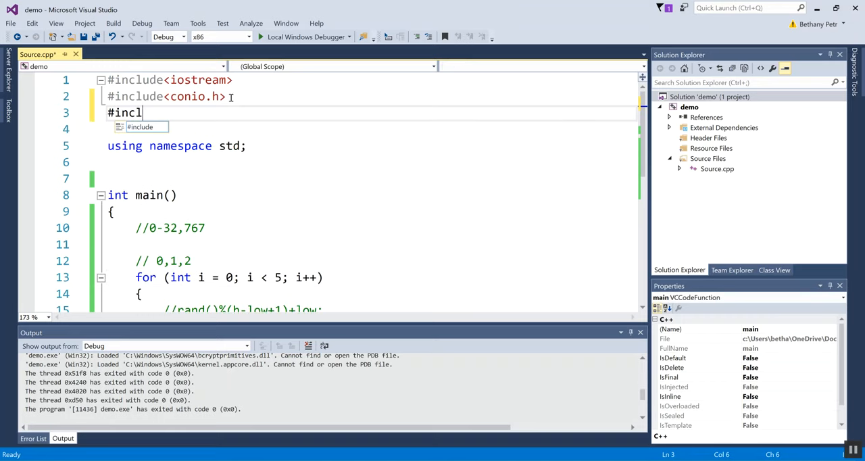
pyautogui.write('ude<ctime.')
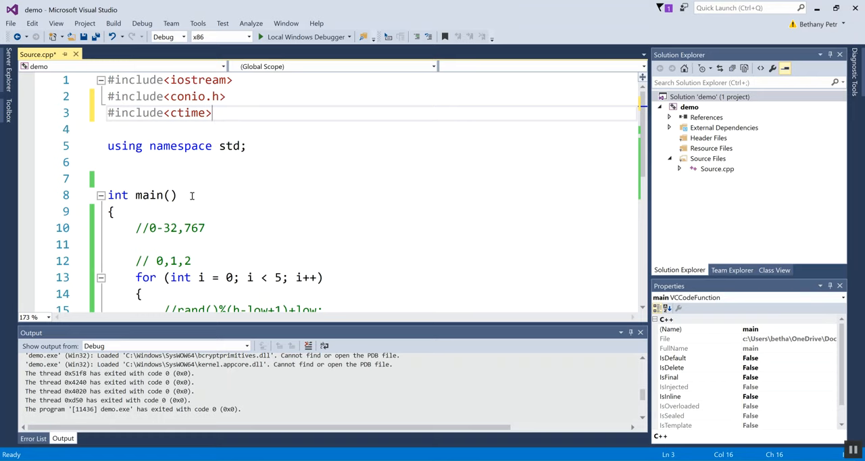
pyautogui.click(121, 211)
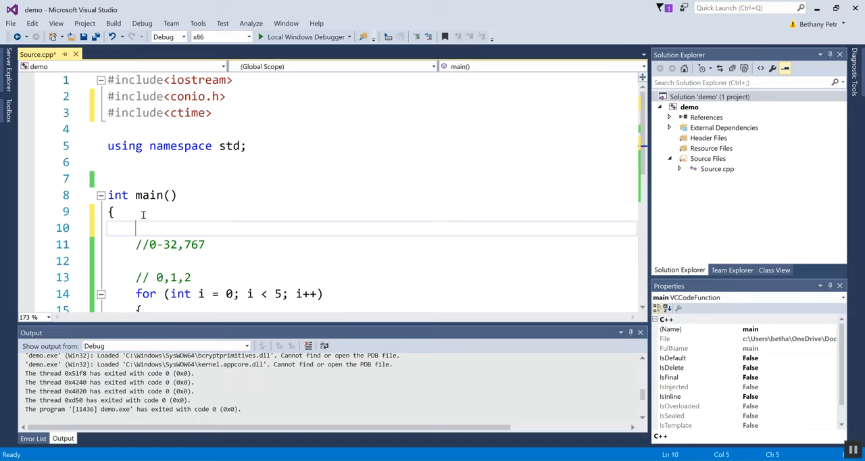
# - Write srand(time(0)); as the first statement of main using IntelliSense
pyautogui.write('srand(time(0));')
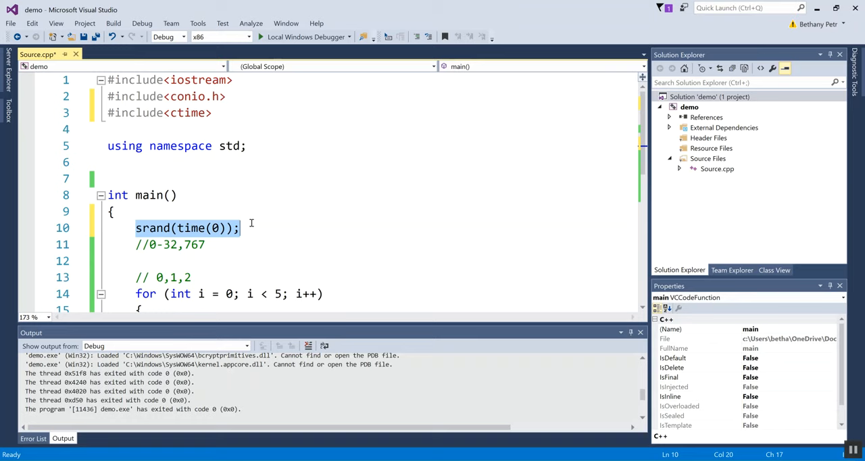
pyautogui.moveTo(221, 235)
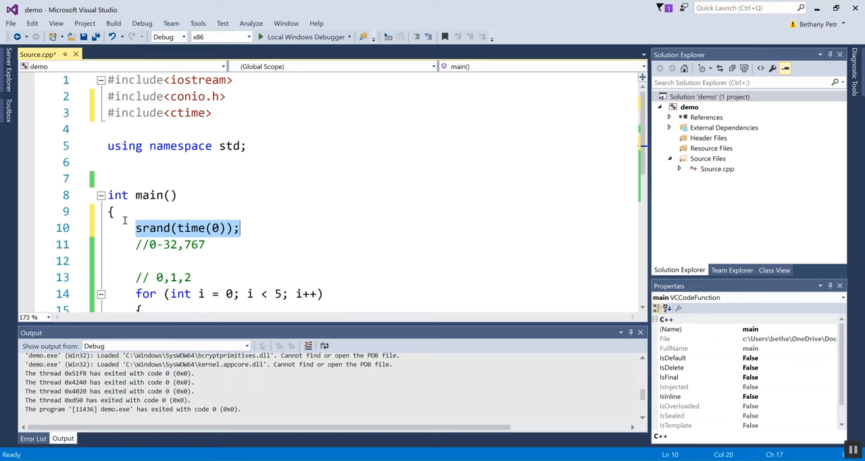
pyautogui.click(135, 227)
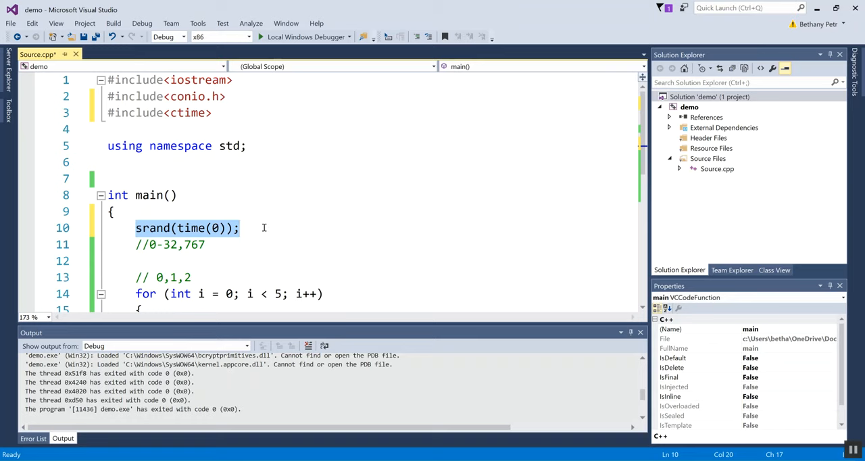
# - Launch the Local Windows Debugger, confirm building the out-of-date project, and run the seeded program
pyautogui.click(272, 37)
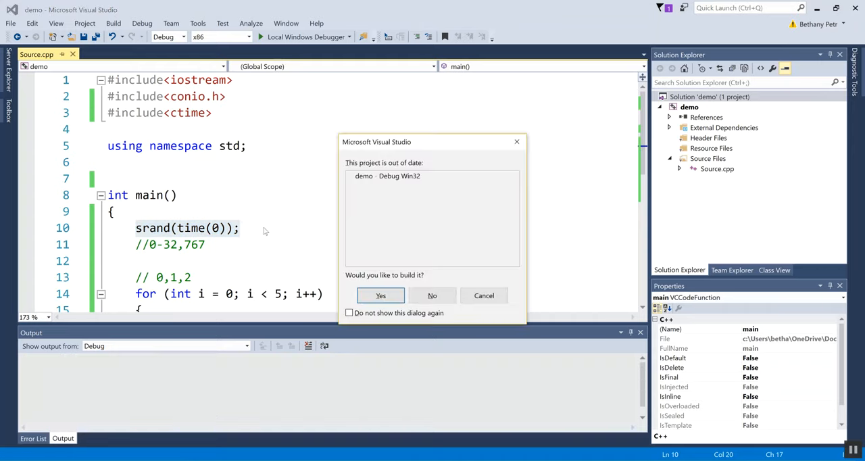
pyautogui.click(381, 295)
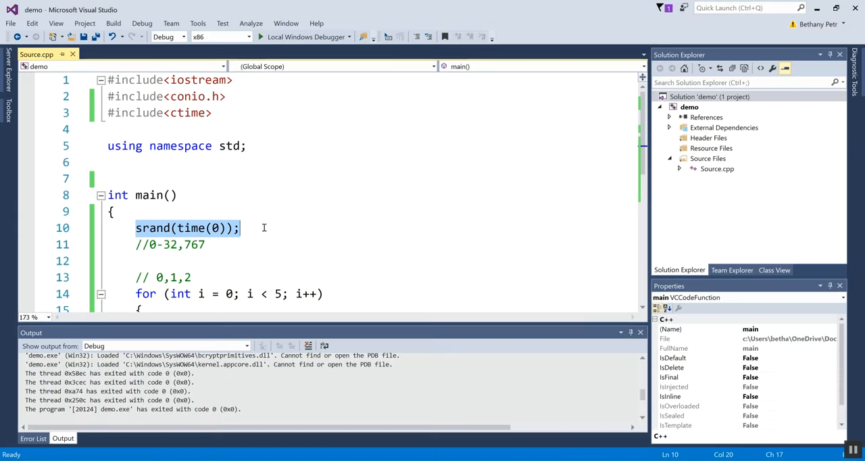
pyautogui.click(259, 37)
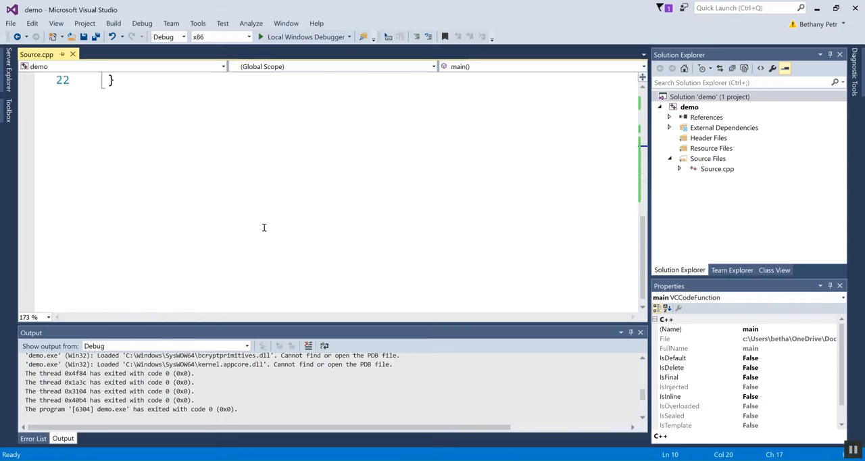
# - Delete the for loop wrapper around the r and cout lines, then rebuild the changed project
pyautogui.scroll(3)
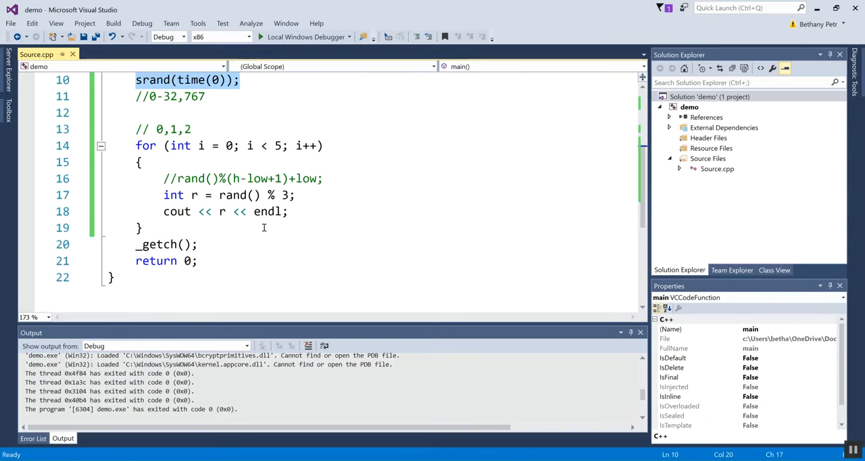
pyautogui.click(144, 163)
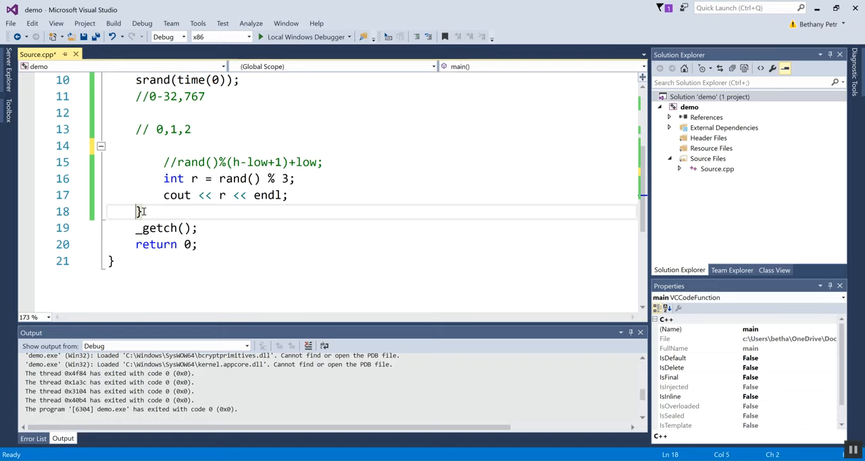
pyautogui.click(259, 37)
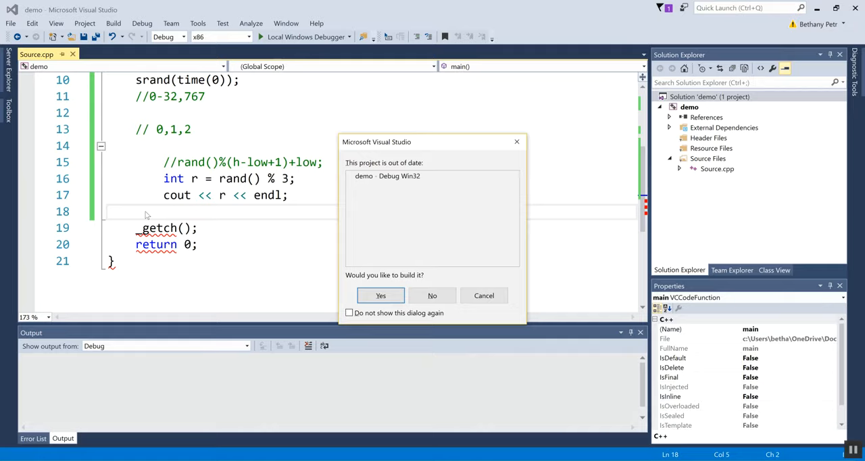
pyautogui.click(381, 294)
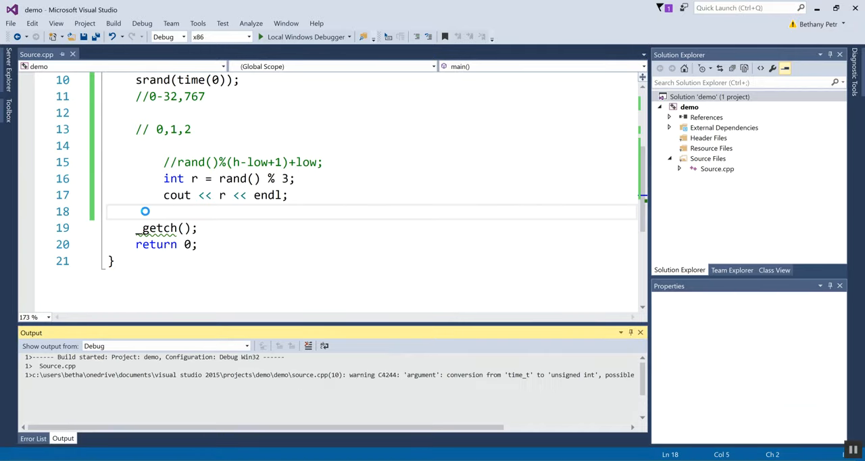